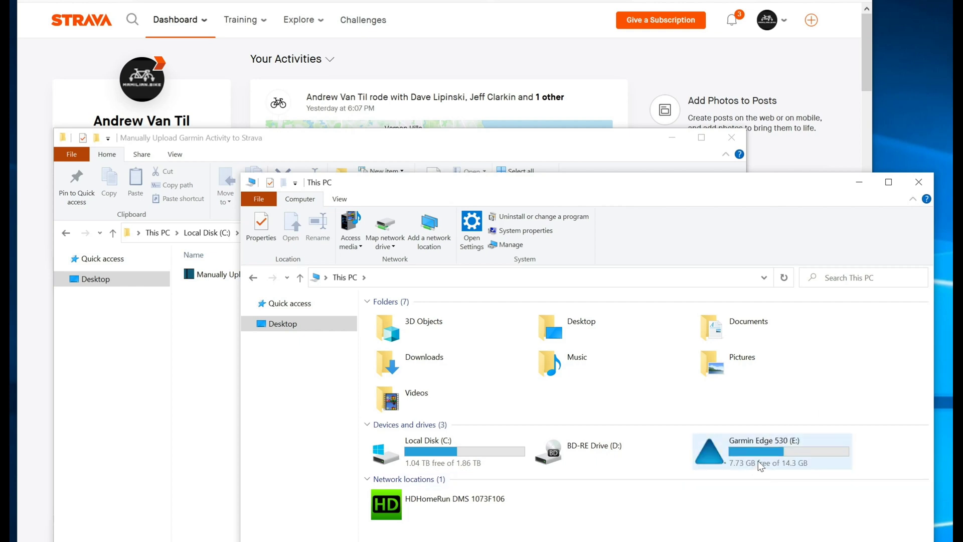
double_click(770, 450)
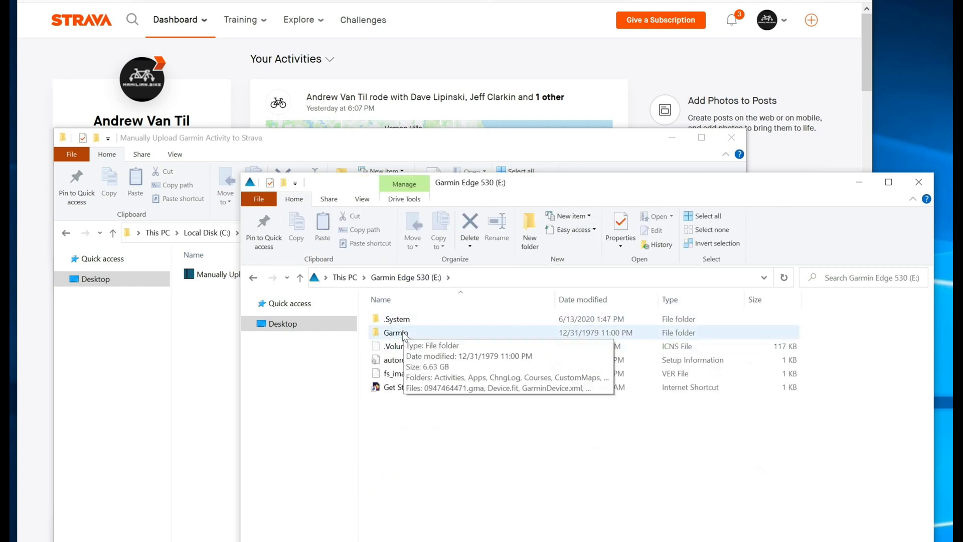
double_click(395, 332)
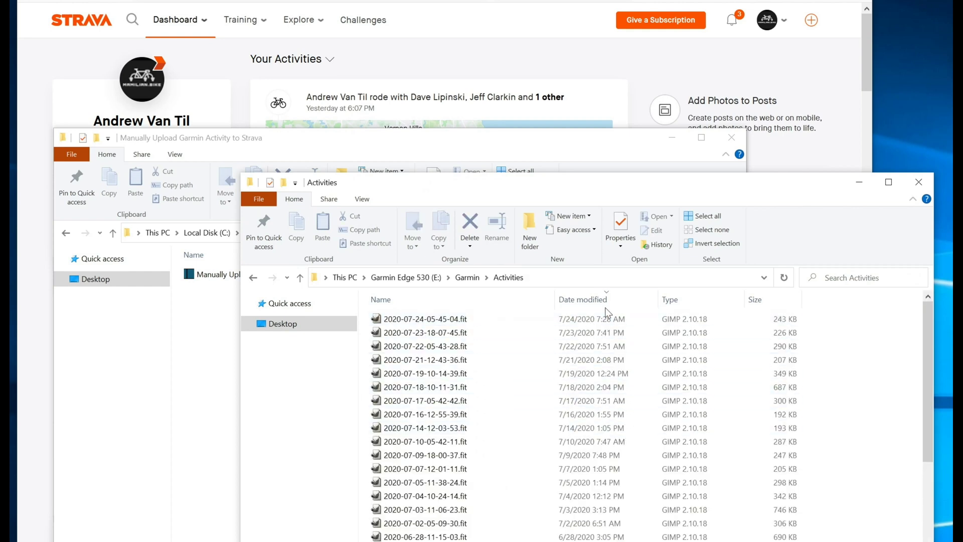
click(423, 319)
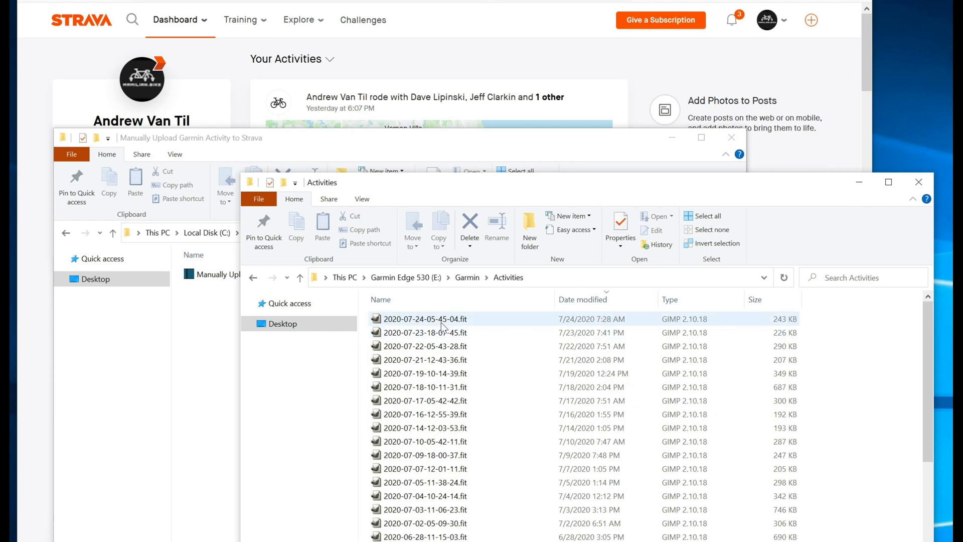
mouse_move(440, 319)
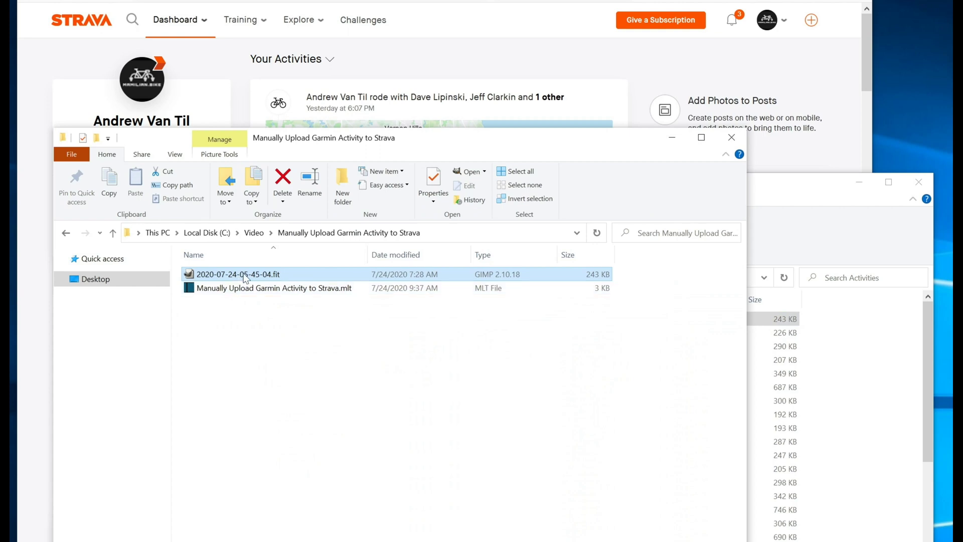
right_click(238, 274)
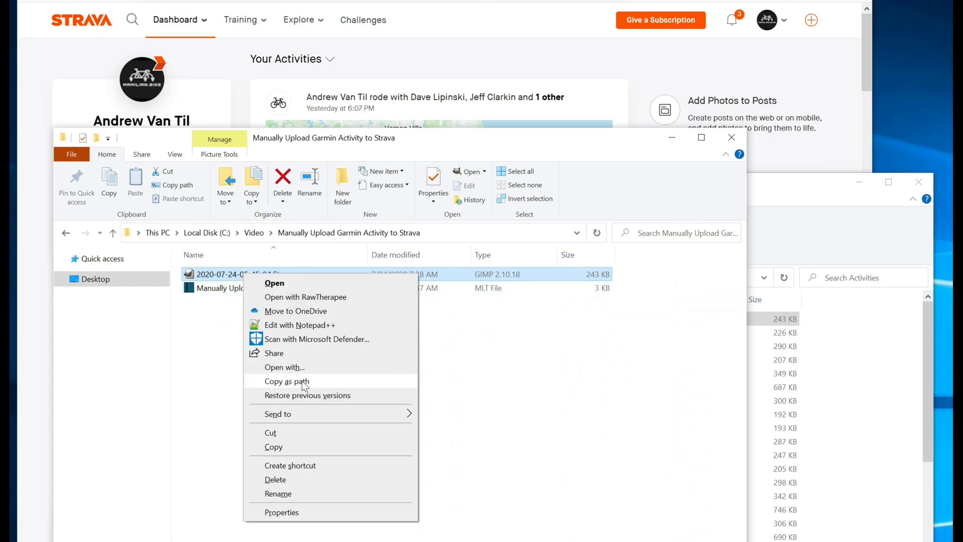
click(286, 382)
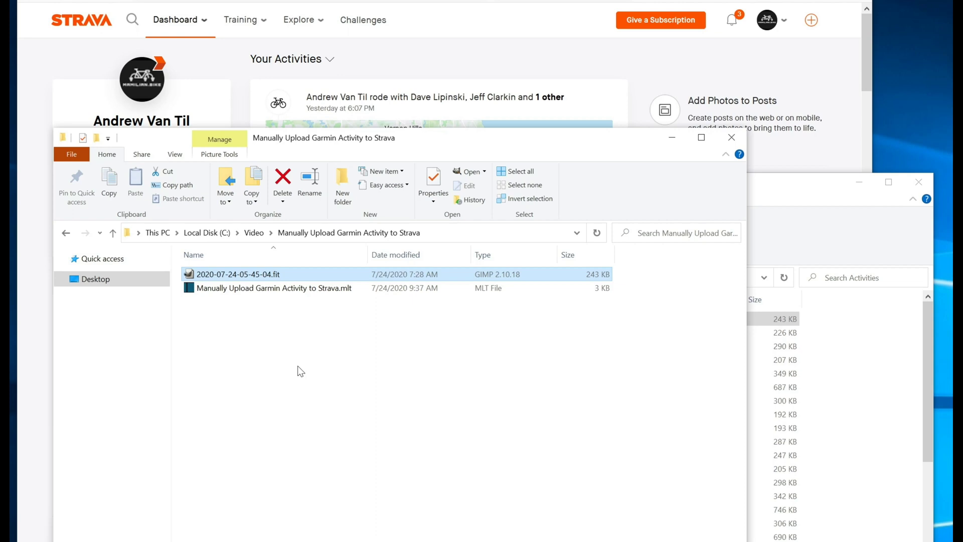
click(766, 20)
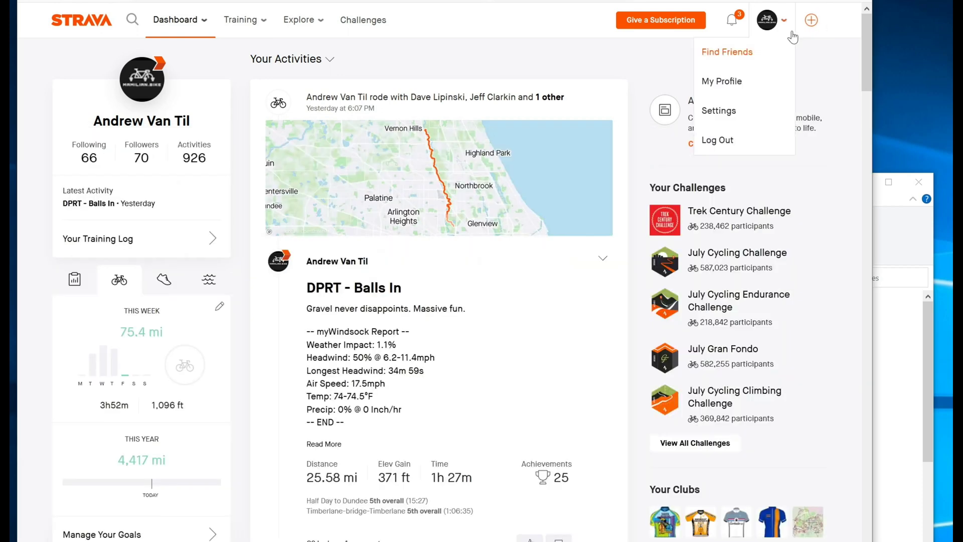
click(811, 20)
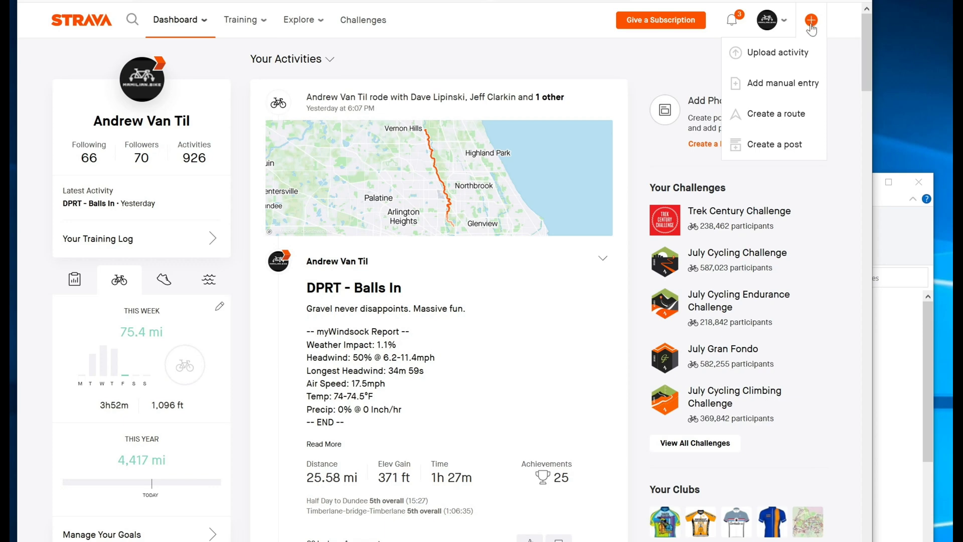
mouse_move(777, 52)
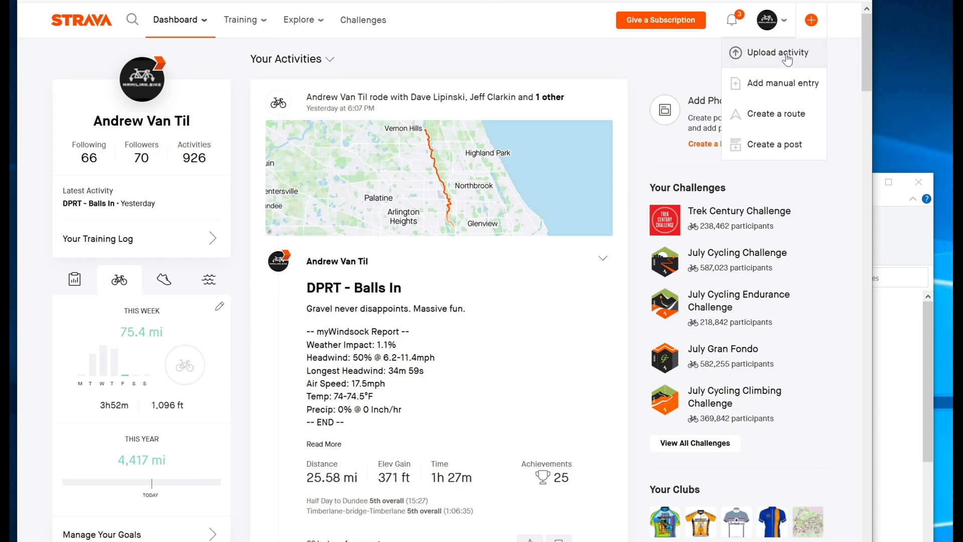
click(777, 53)
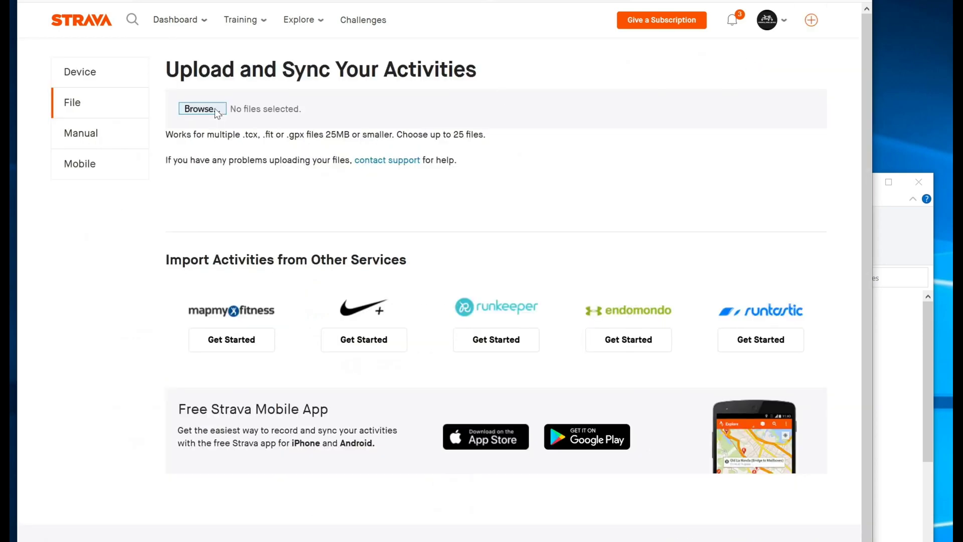
click(198, 108)
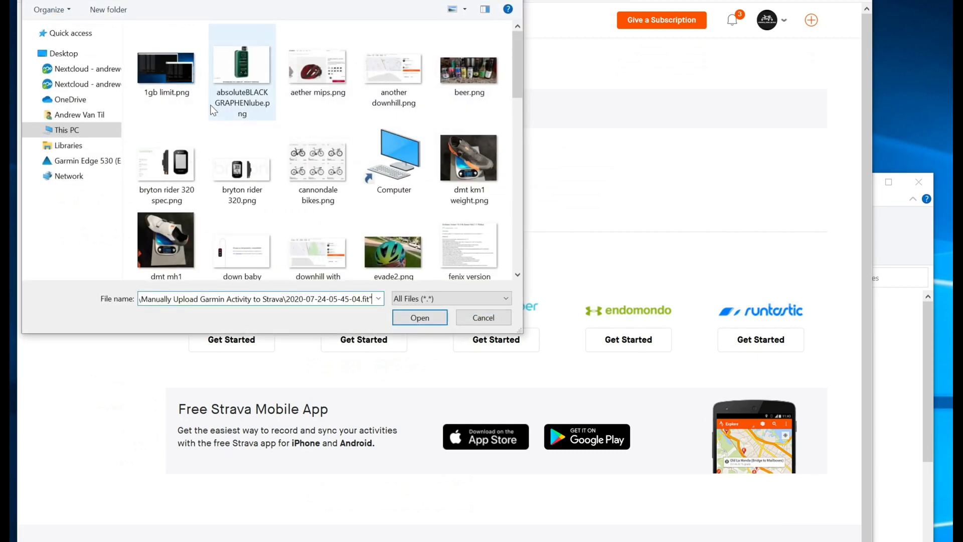
click(419, 318)
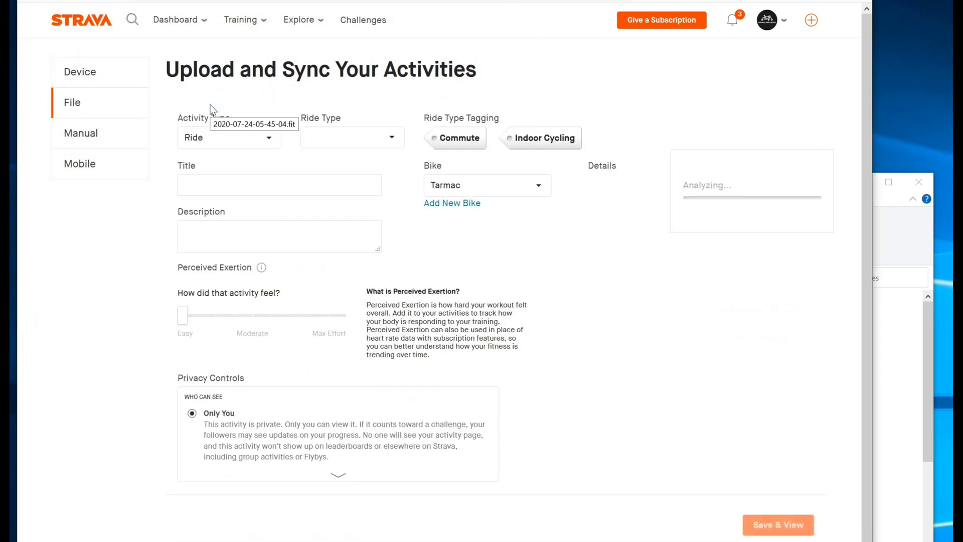
mouse_move(588, 269)
text(Than being fast...)
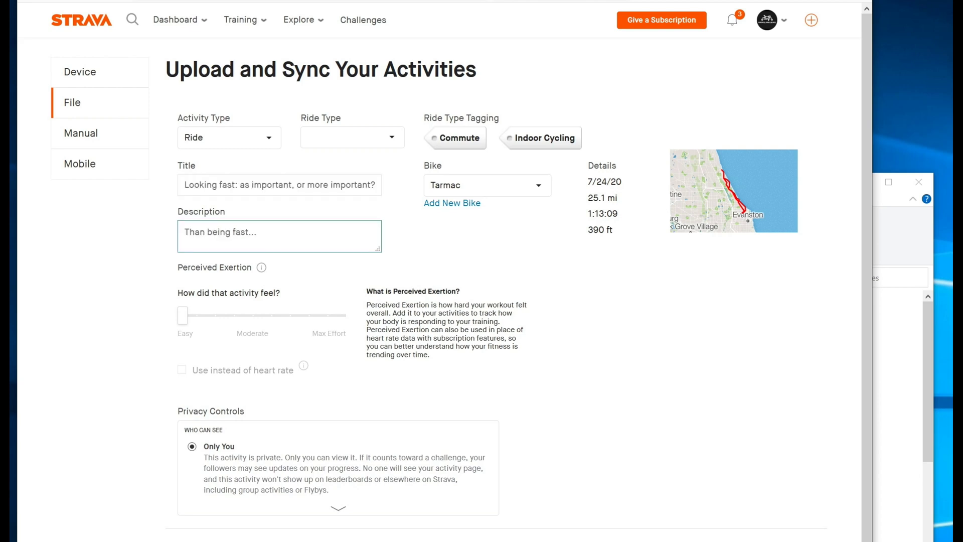
mouse_move(457, 289)
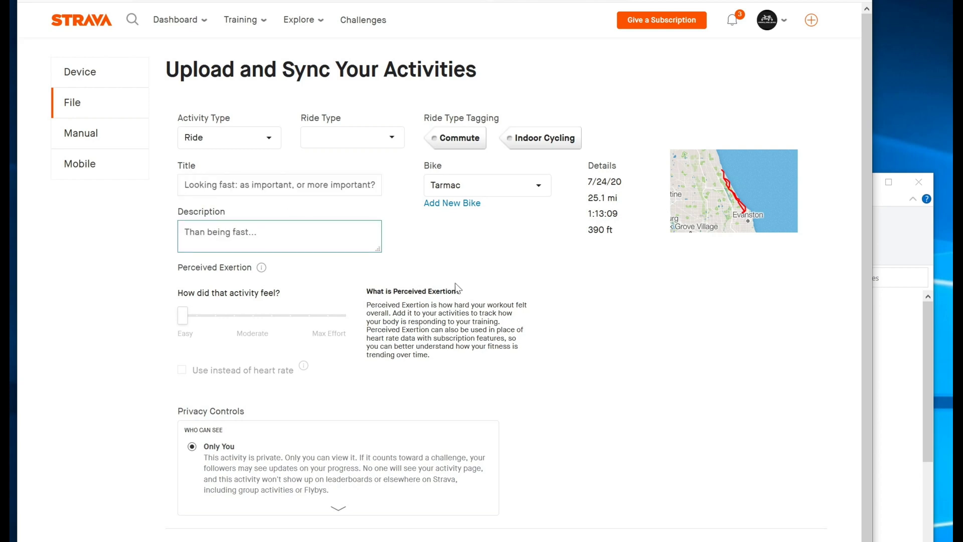
mouse_move(286, 355)
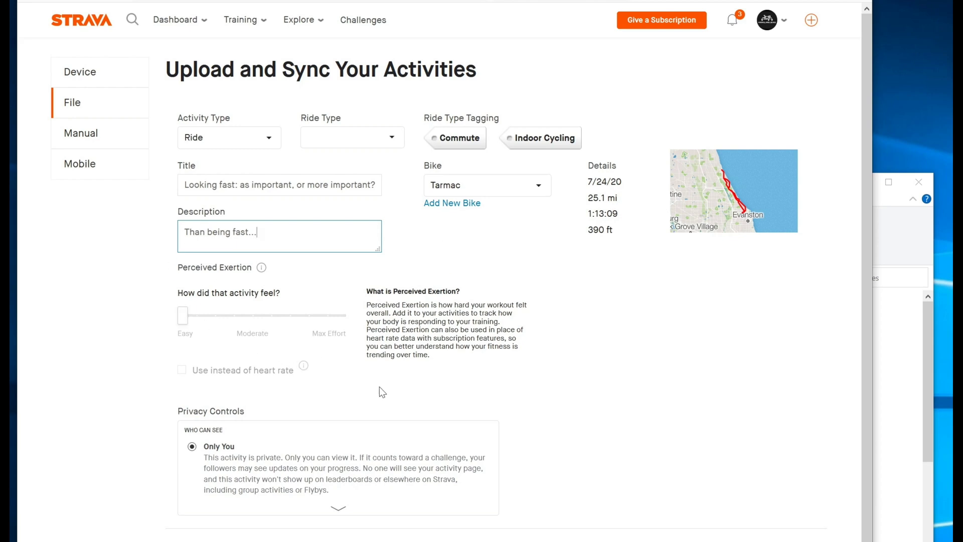
mouse_move(390, 393)
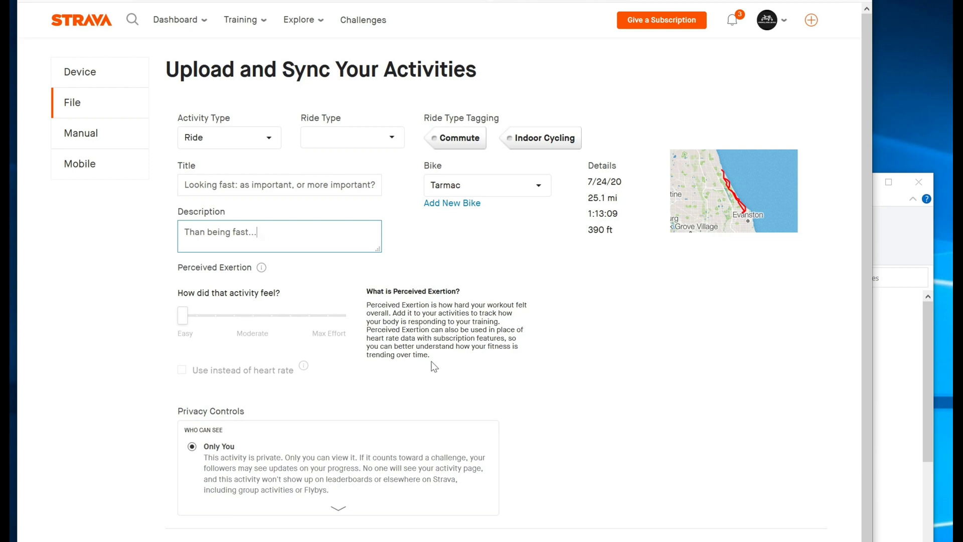
mouse_move(437, 360)
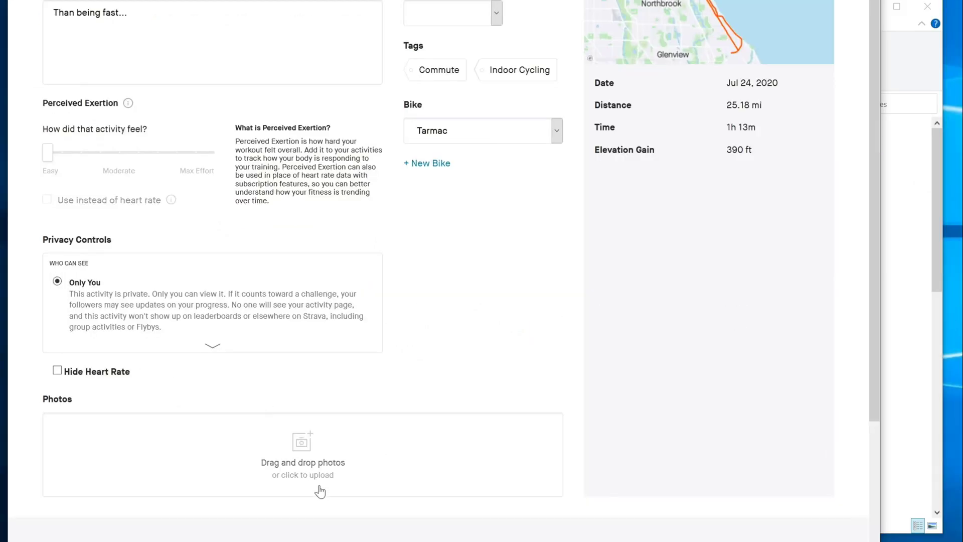
Save the 'Looking fast: as important, or more important?' ride and view its activity page
click(302, 455)
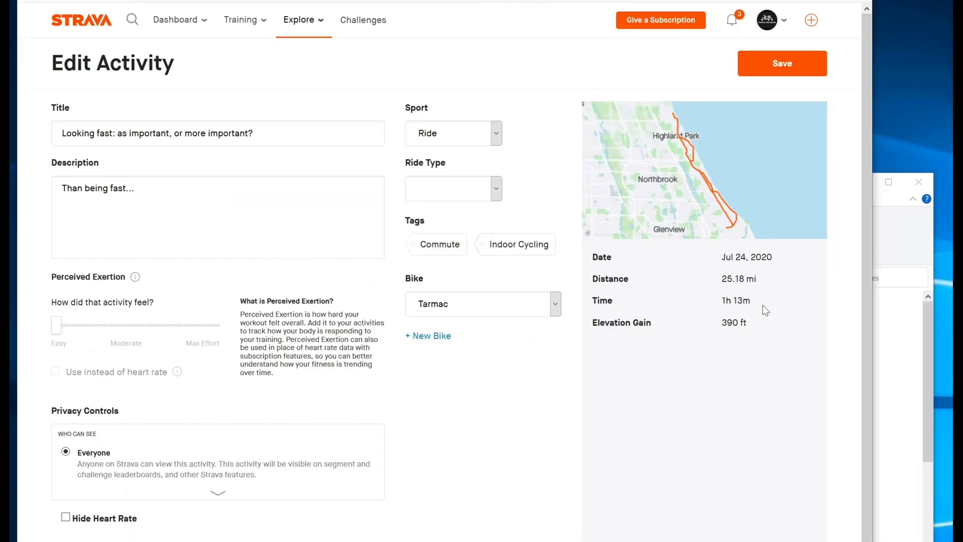
click(782, 63)
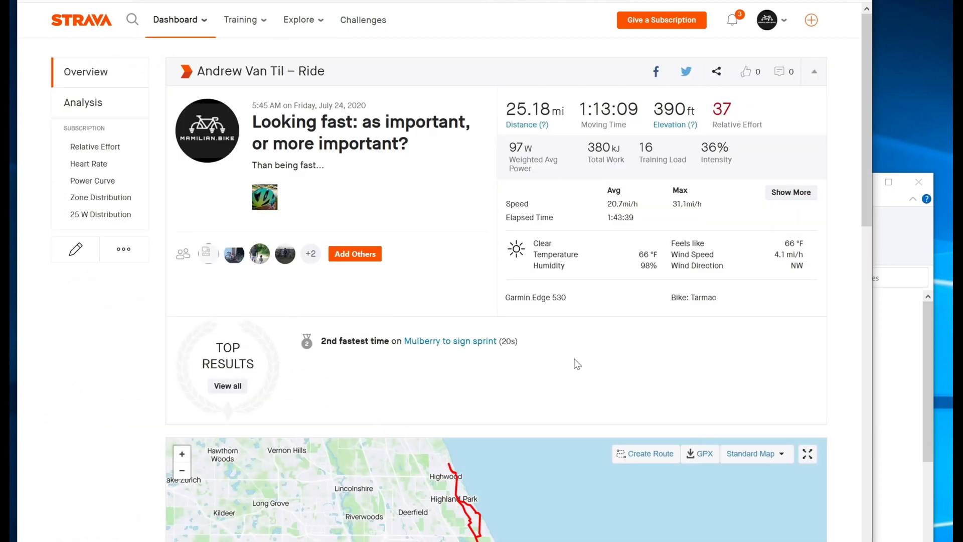